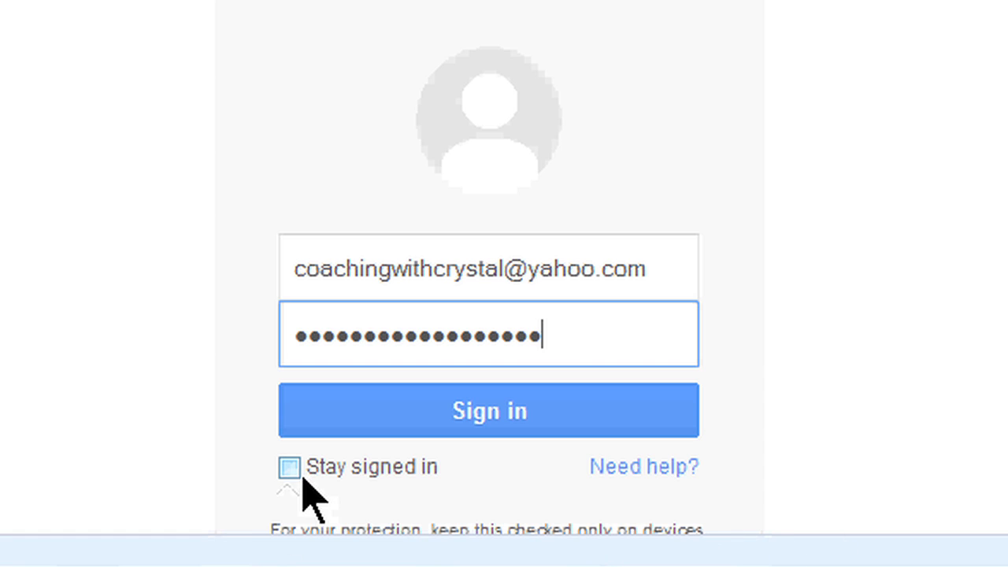
Type the account password into the Password field on the Gmail sign-in page
{"action": "left_click", "coordinate": [288, 466]}
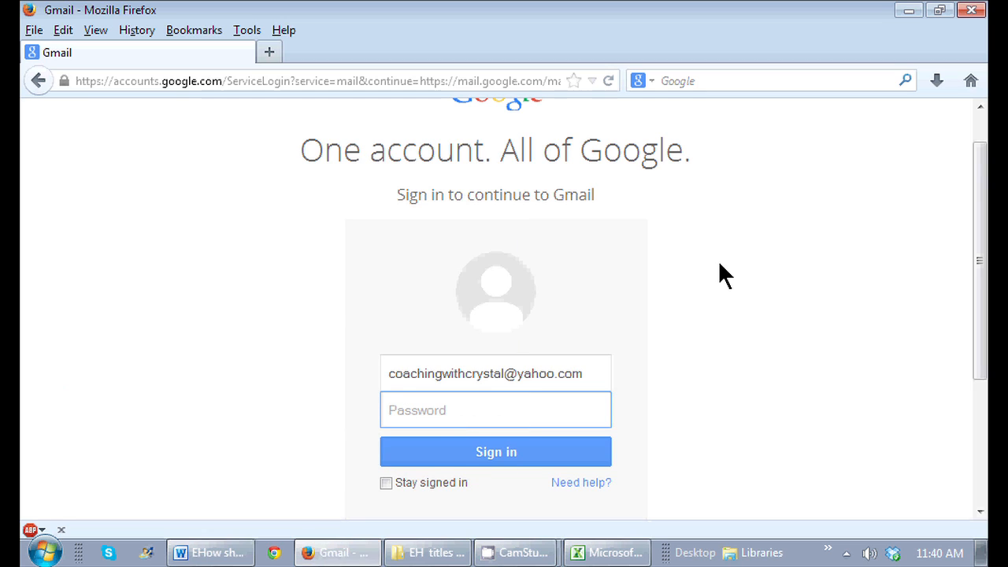
{"action": "mouse_move", "coordinate": [705, 297]}
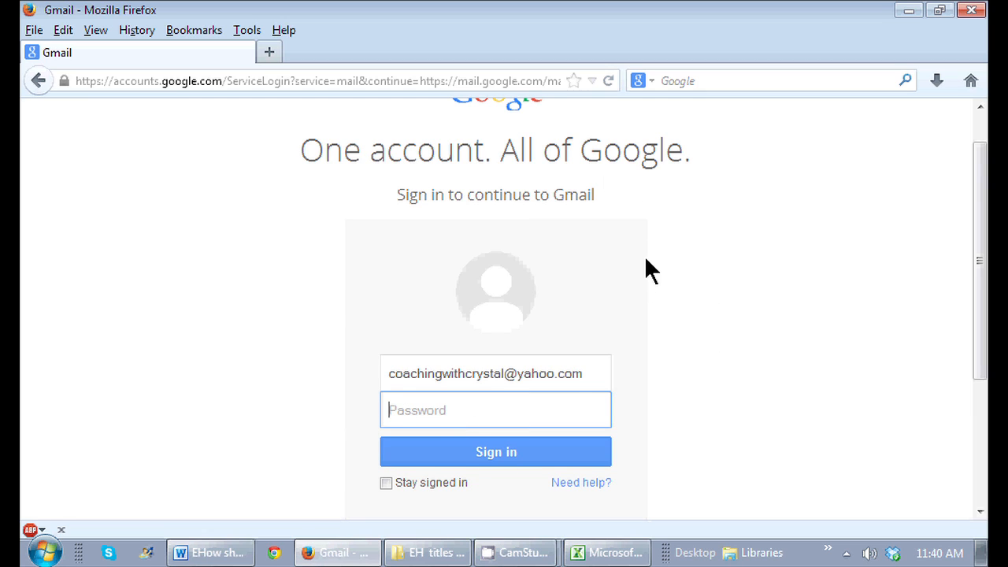
{"action": "left_click", "coordinate": [495, 373]}
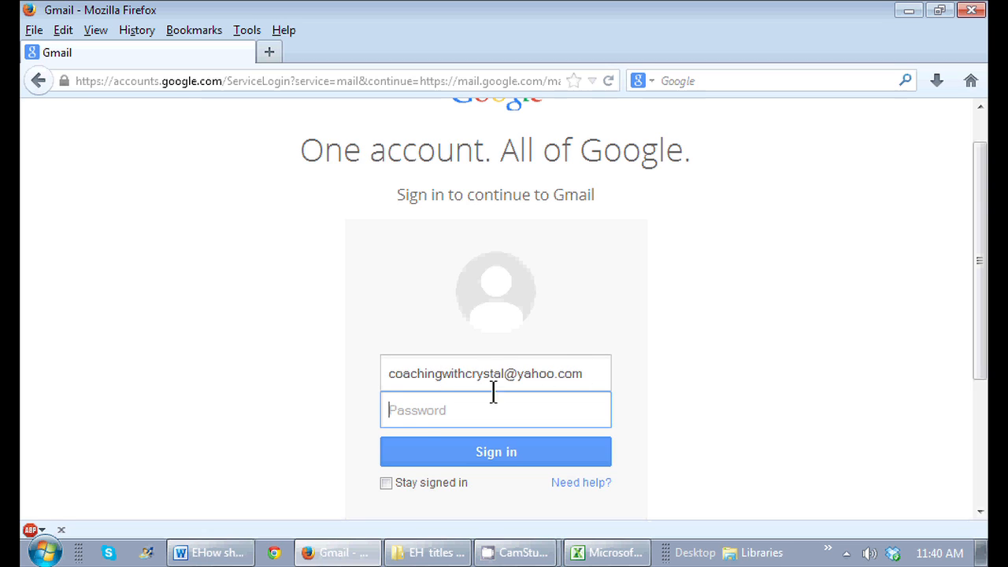
{"action": "mouse_move", "coordinate": [429, 441]}
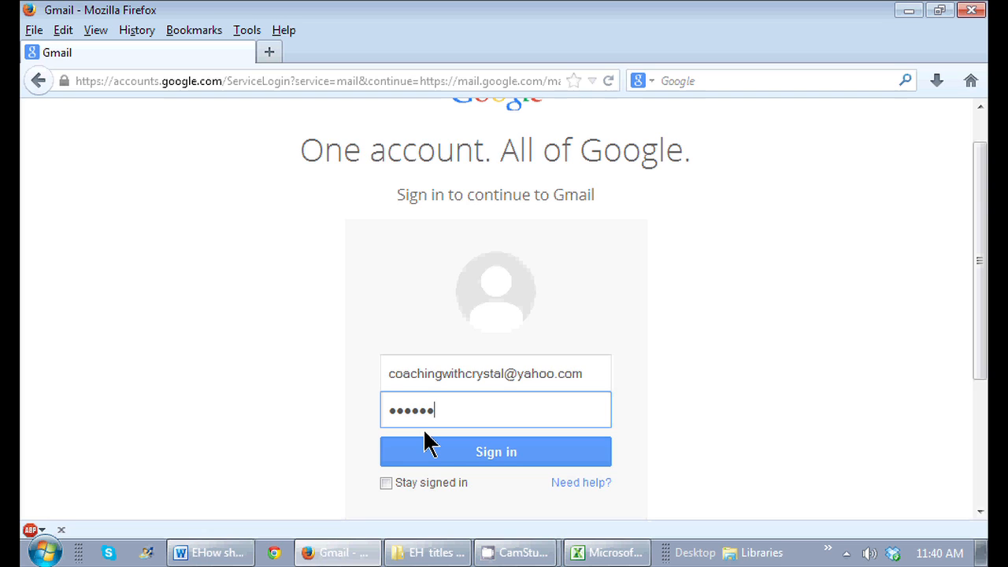
{"action": "type", "text": "••"}
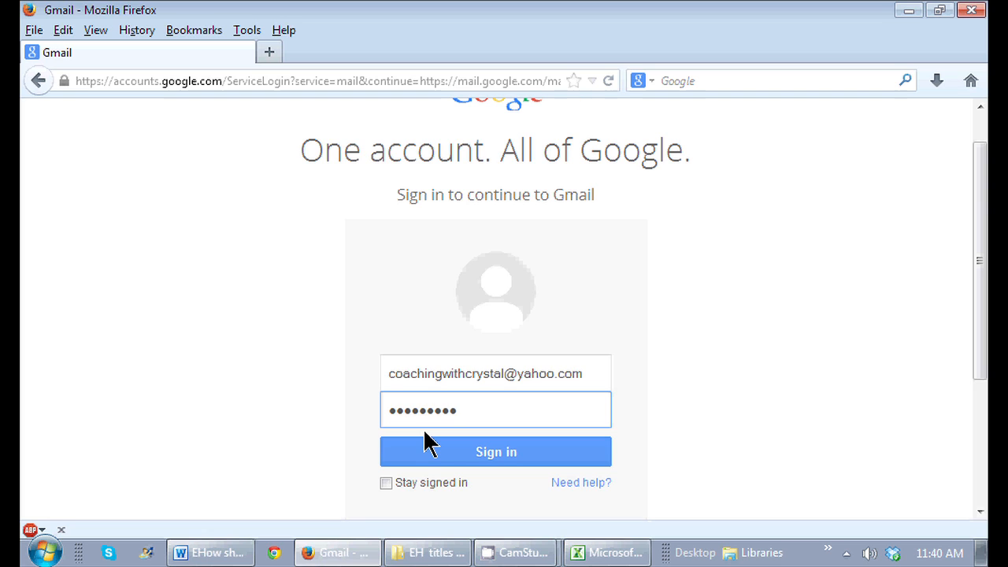
{"action": "type", "text": "••"}
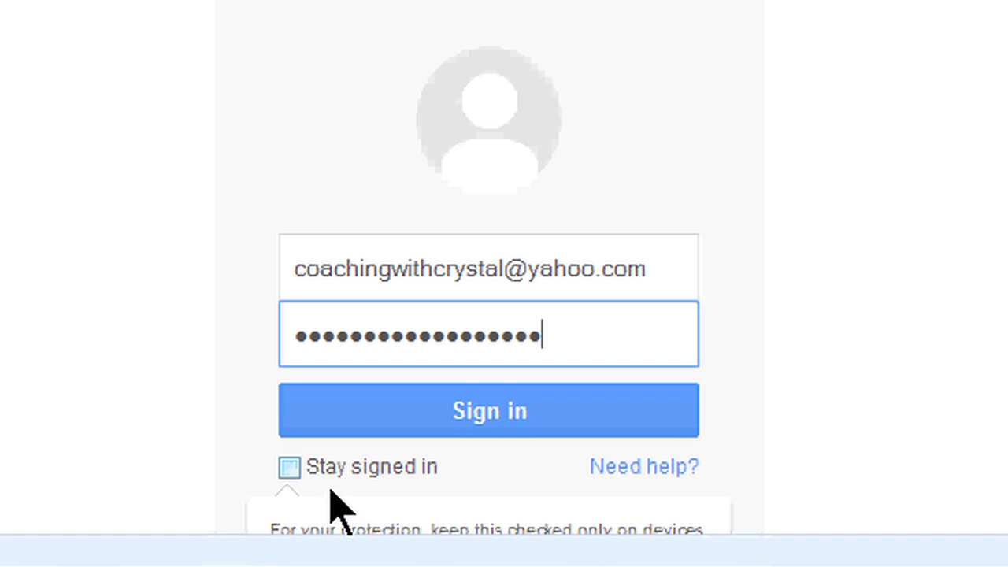
{"action": "mouse_move", "coordinate": [307, 500]}
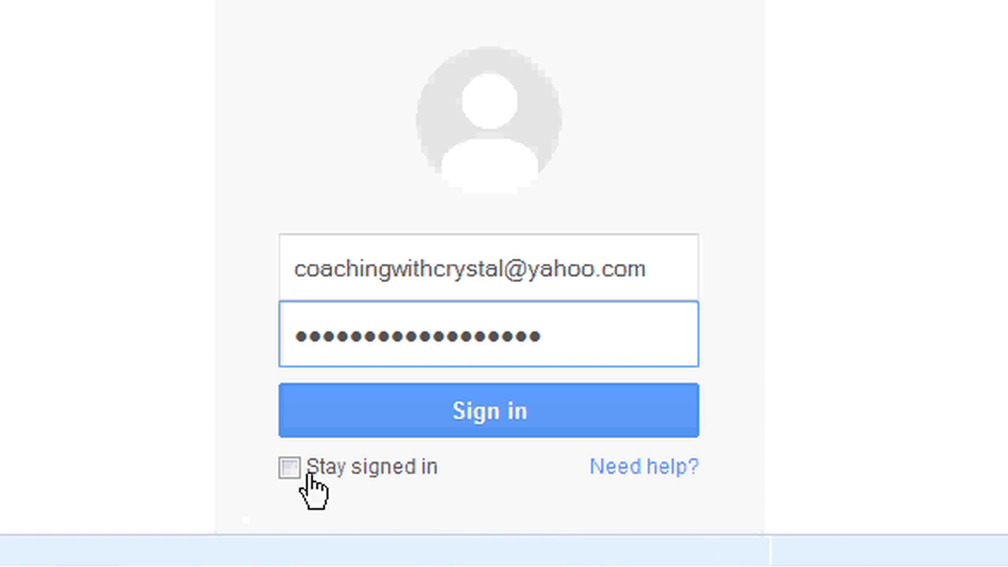
Tick the 'Stay signed in' checkbox below the Sign in button
{"action": "left_click", "coordinate": [290, 466]}
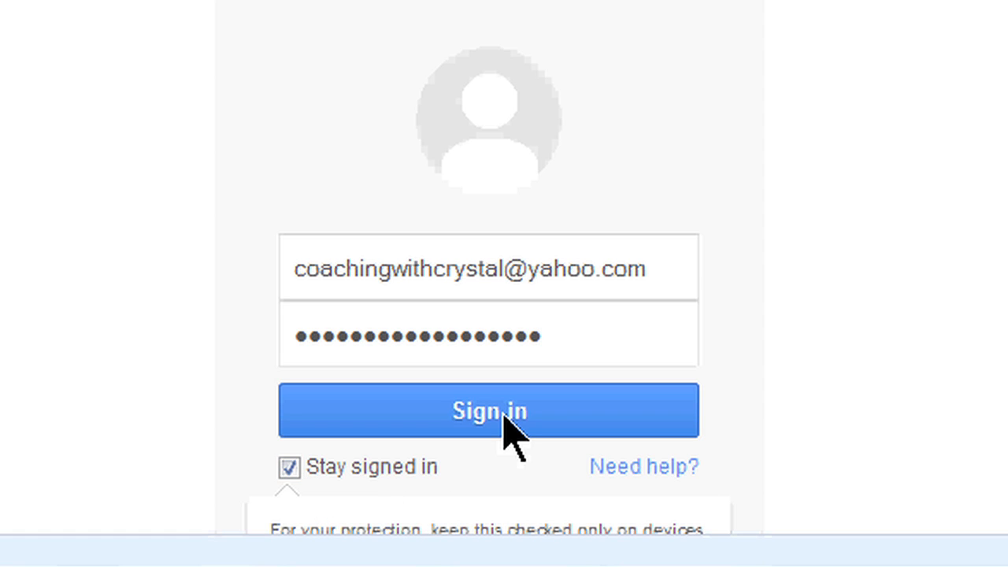
Submit the Gmail sign-in and choose Update Password in Firefox's prompt
{"action": "left_click", "coordinate": [490, 410]}
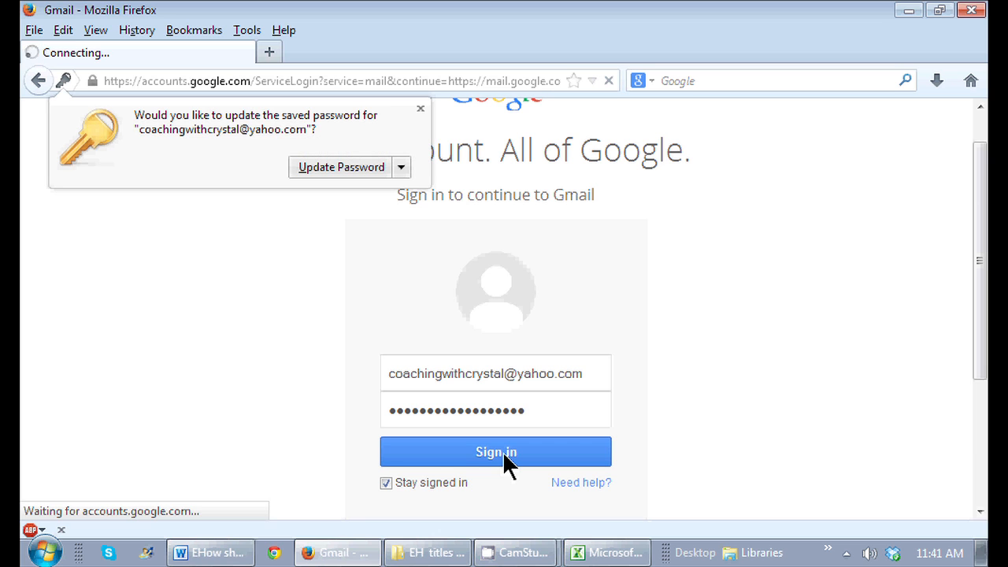
{"action": "left_click", "coordinate": [495, 451]}
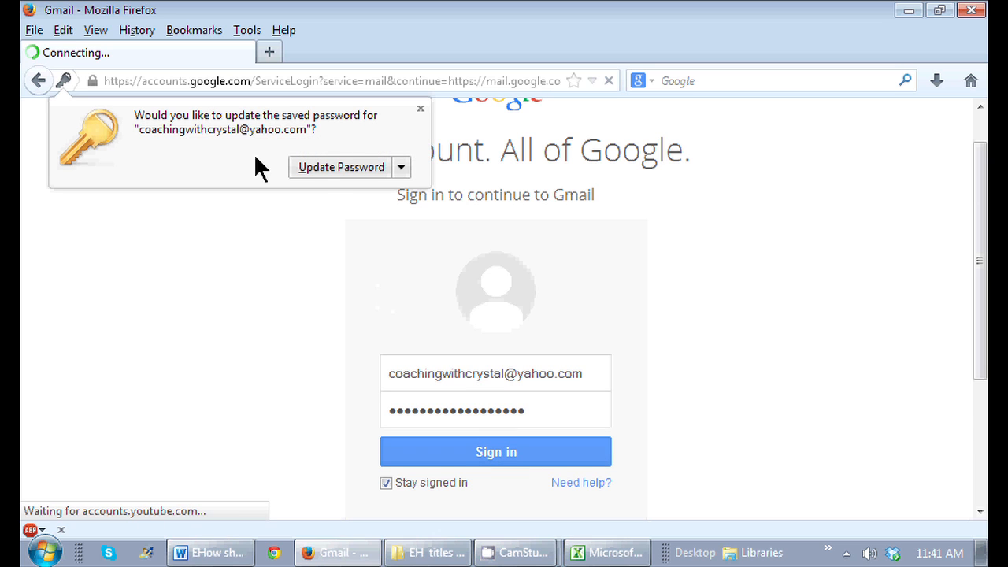
{"action": "mouse_move", "coordinate": [222, 195]}
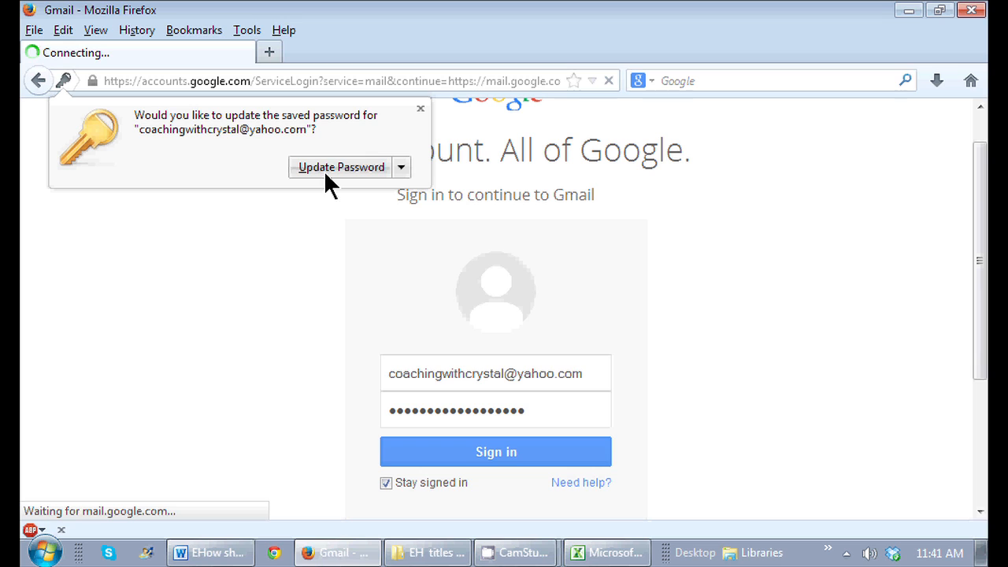
{"action": "left_click", "coordinate": [495, 451]}
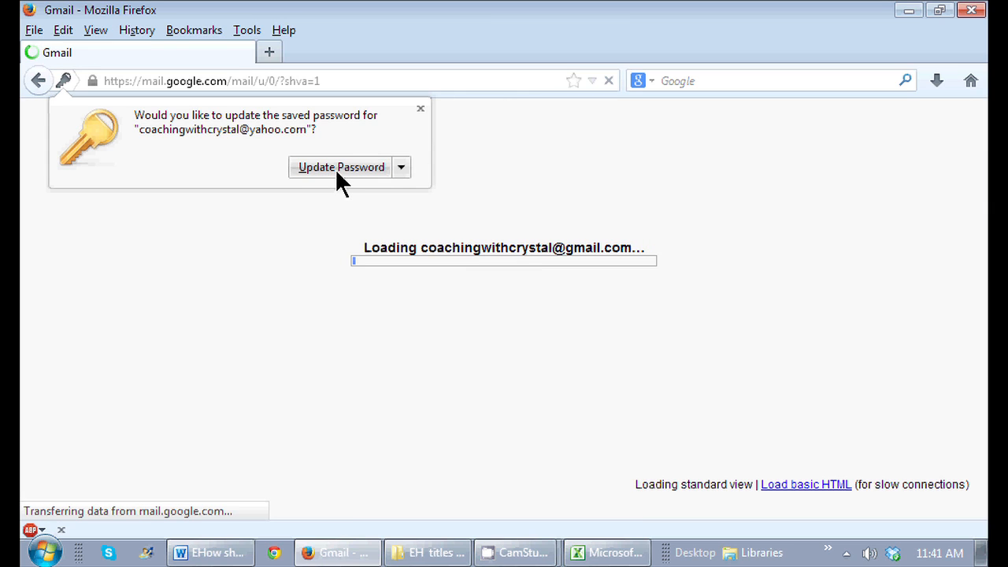
Confirm the Update Password prompt so it closes while Gmail loads the mailbox
{"action": "left_click", "coordinate": [341, 167]}
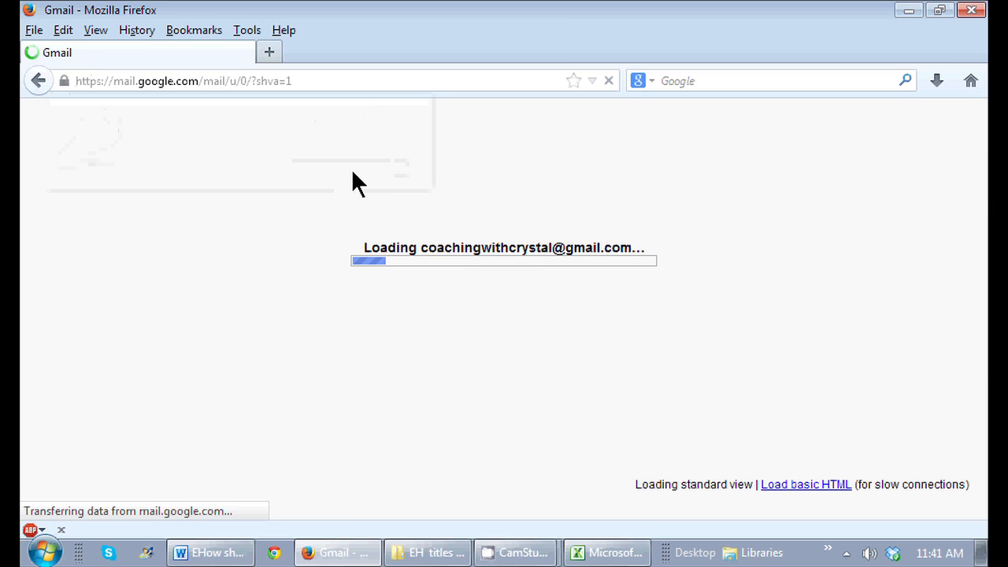
{"action": "mouse_move", "coordinate": [688, 264]}
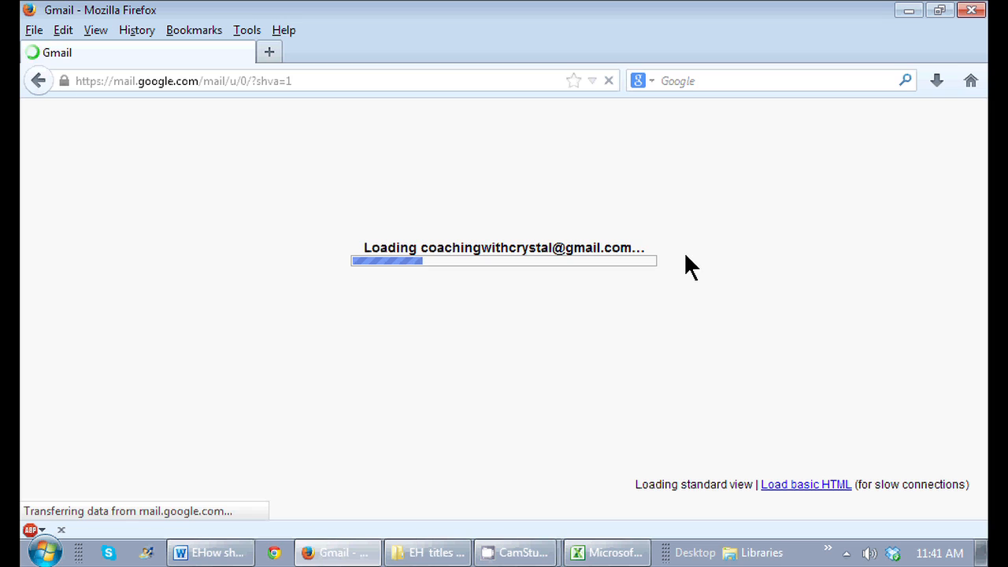